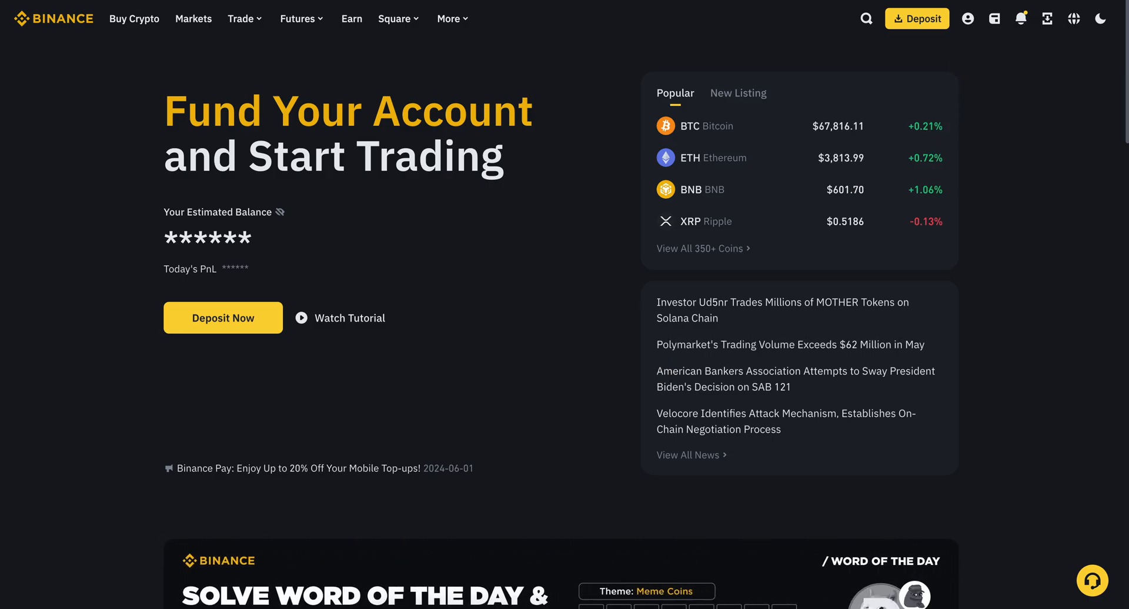
# Step: Go to Trade > Convert and set the receive currency to SOL against USDT
pyautogui.click(240, 18)
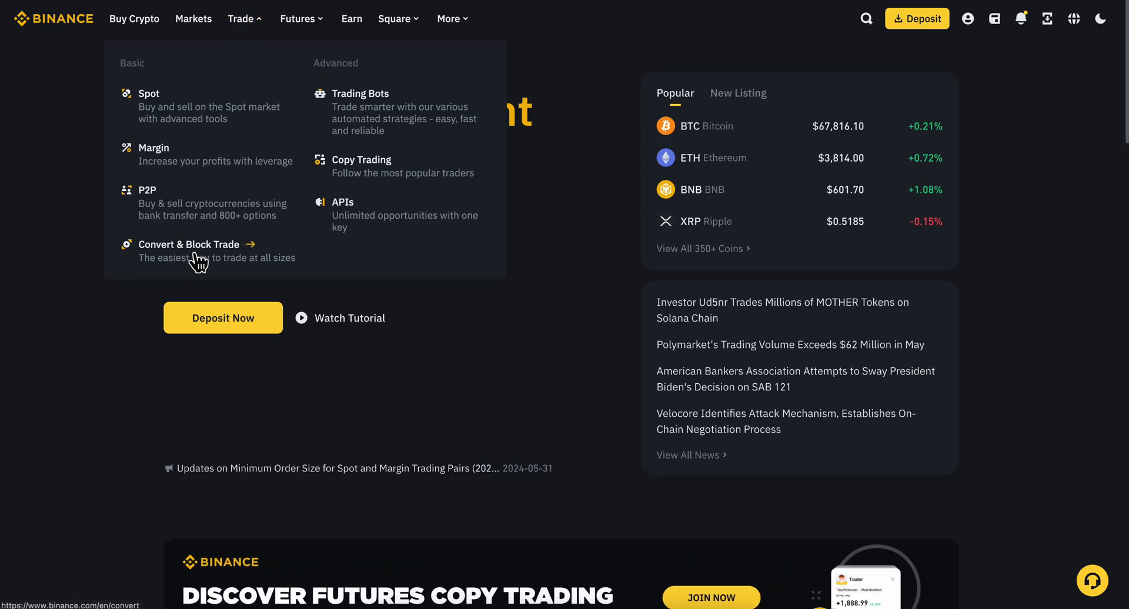
pyautogui.click(188, 245)
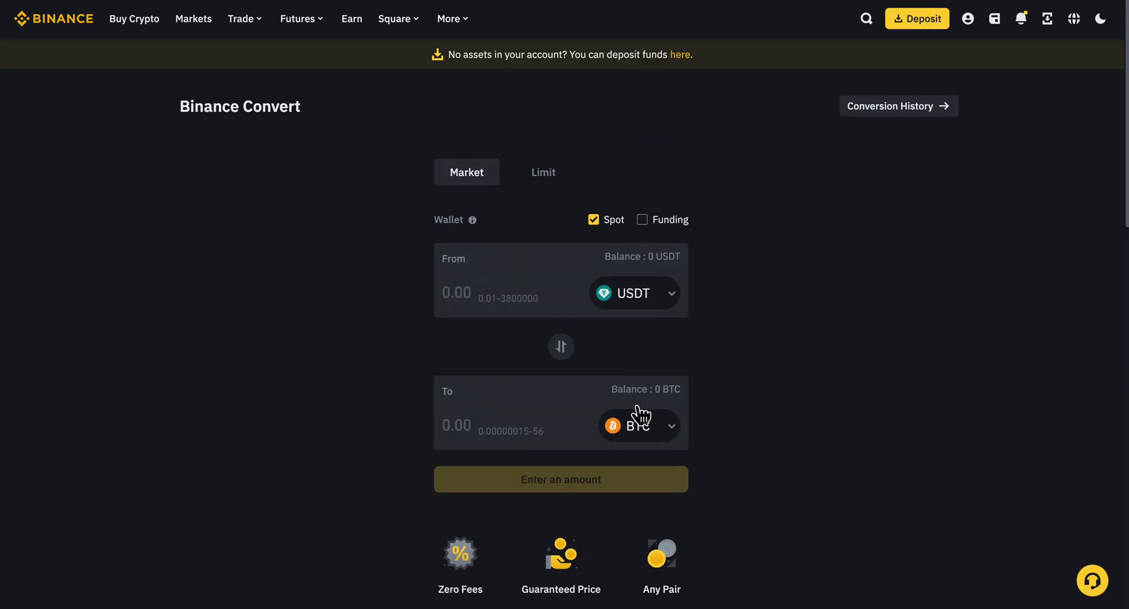
pyautogui.click(636, 426)
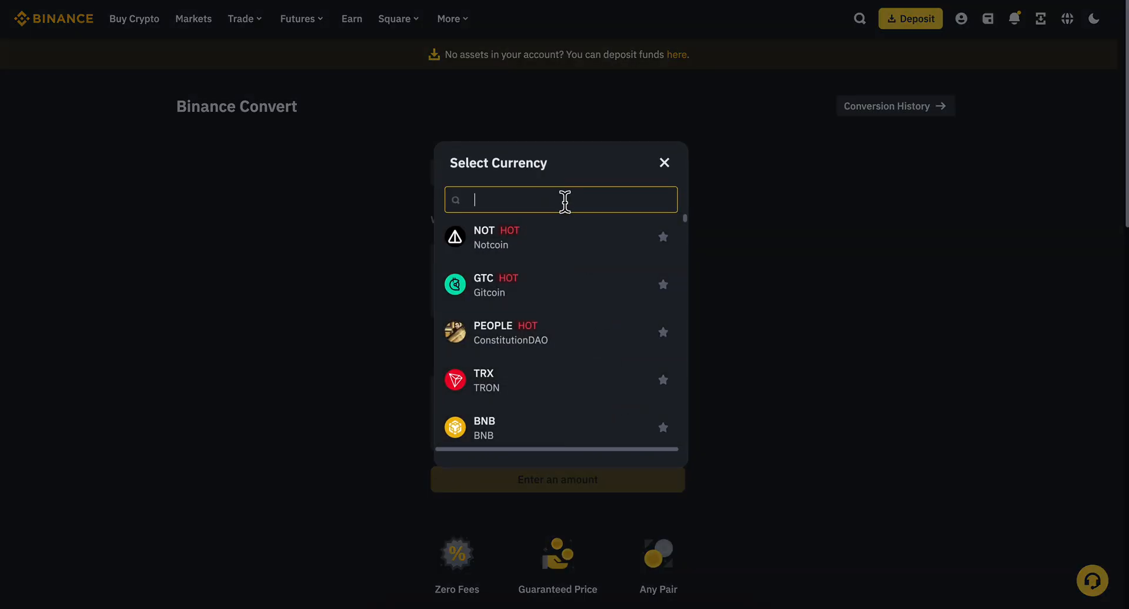
pyautogui.click(663, 162)
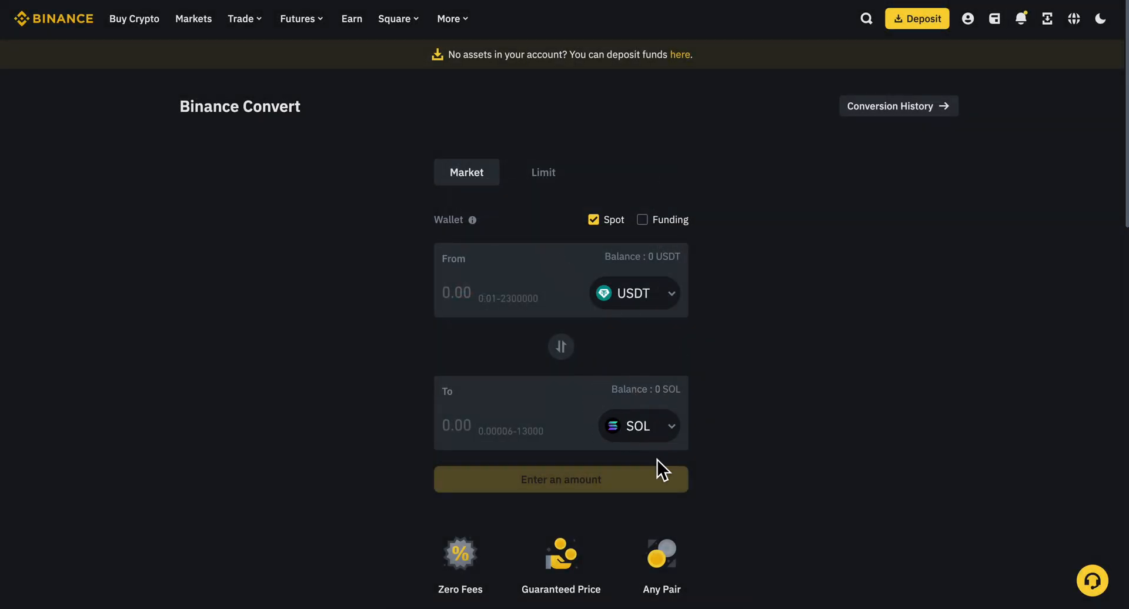
pyautogui.moveTo(821, 188)
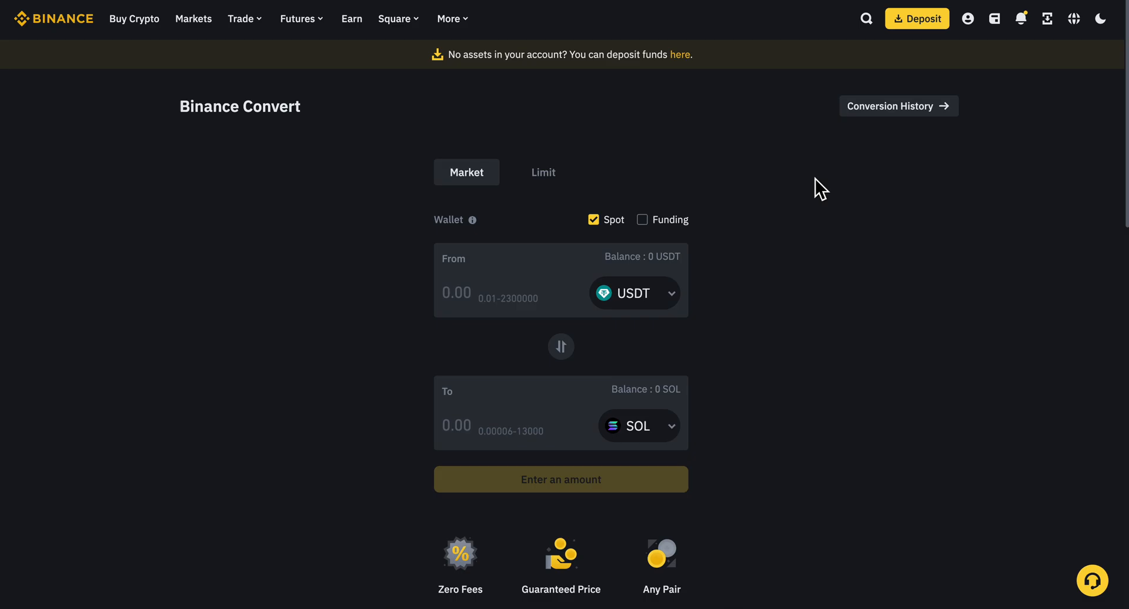
# Step: From the account Dashboard, start a crypto withdrawal via the Estimated Balance card
pyautogui.click(968, 18)
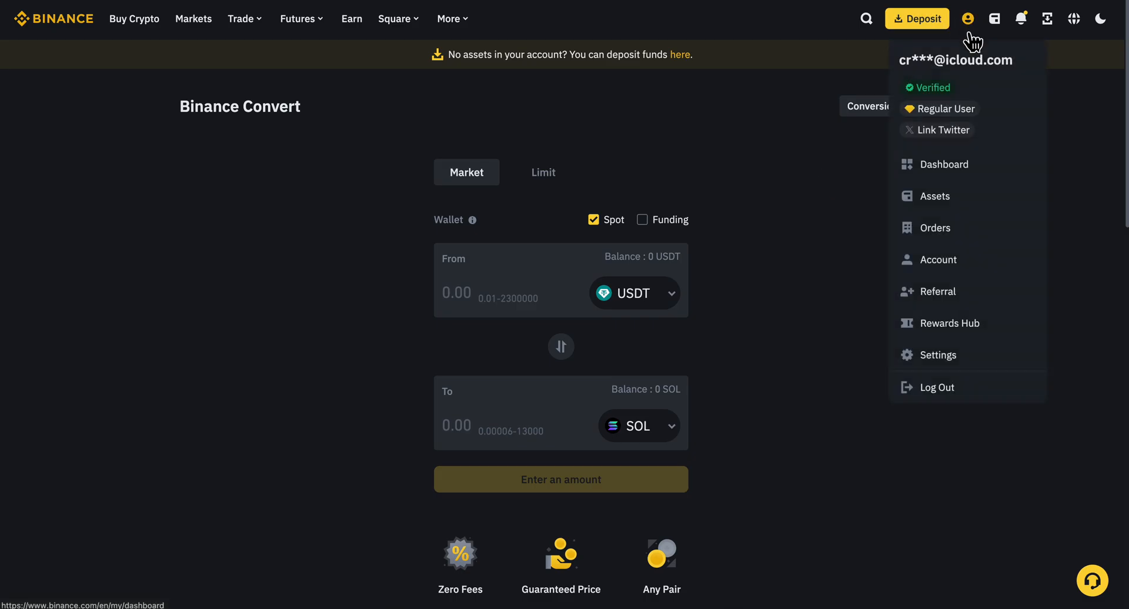
pyautogui.click(936, 197)
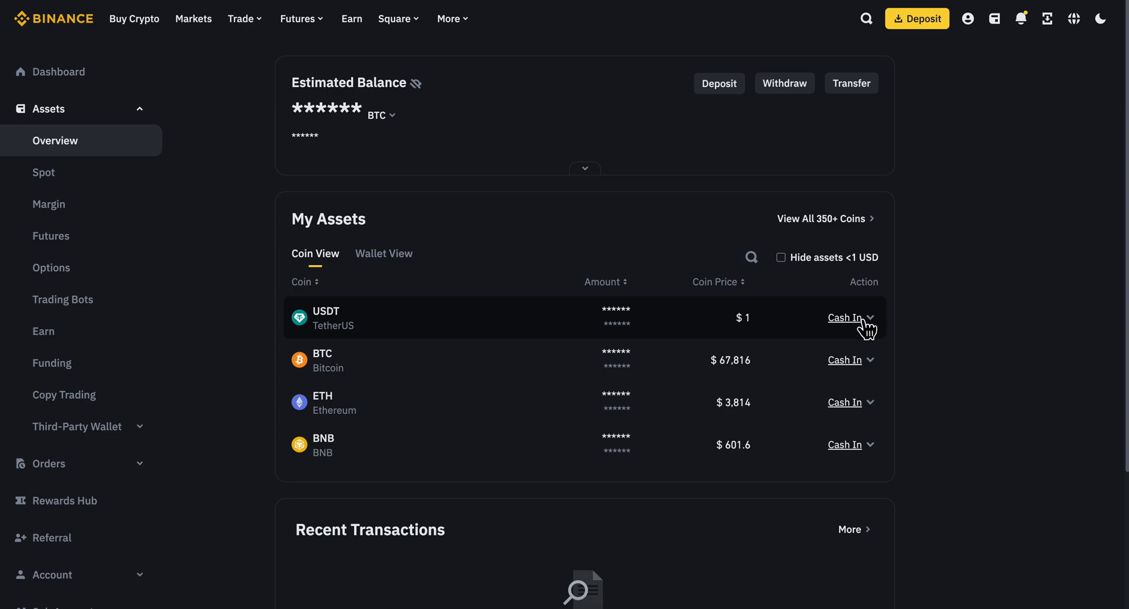
pyautogui.moveTo(868, 370)
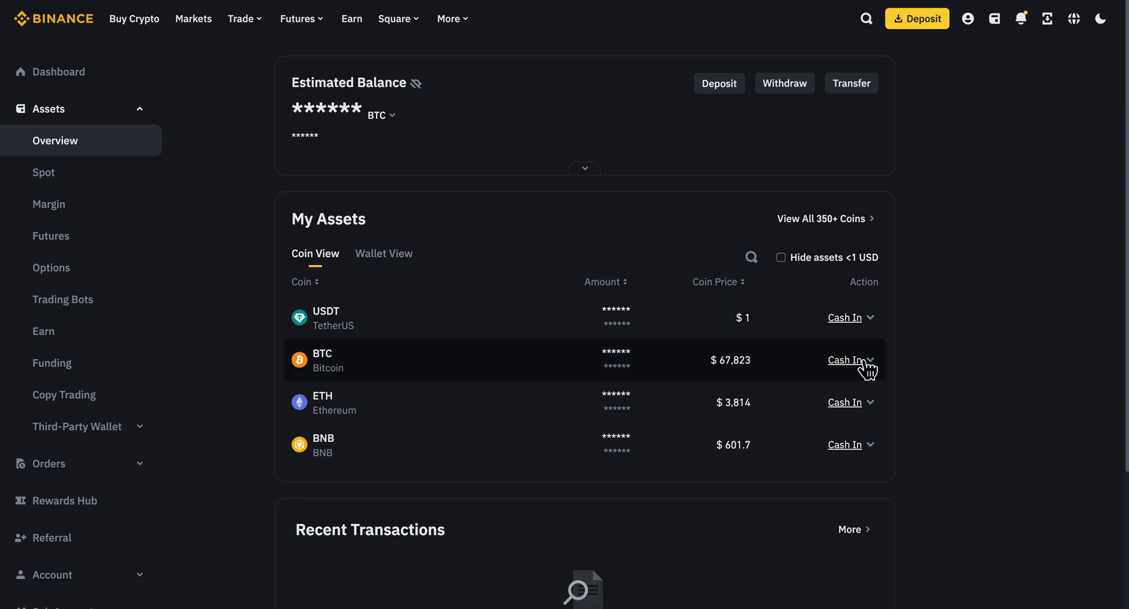
pyautogui.moveTo(845, 360)
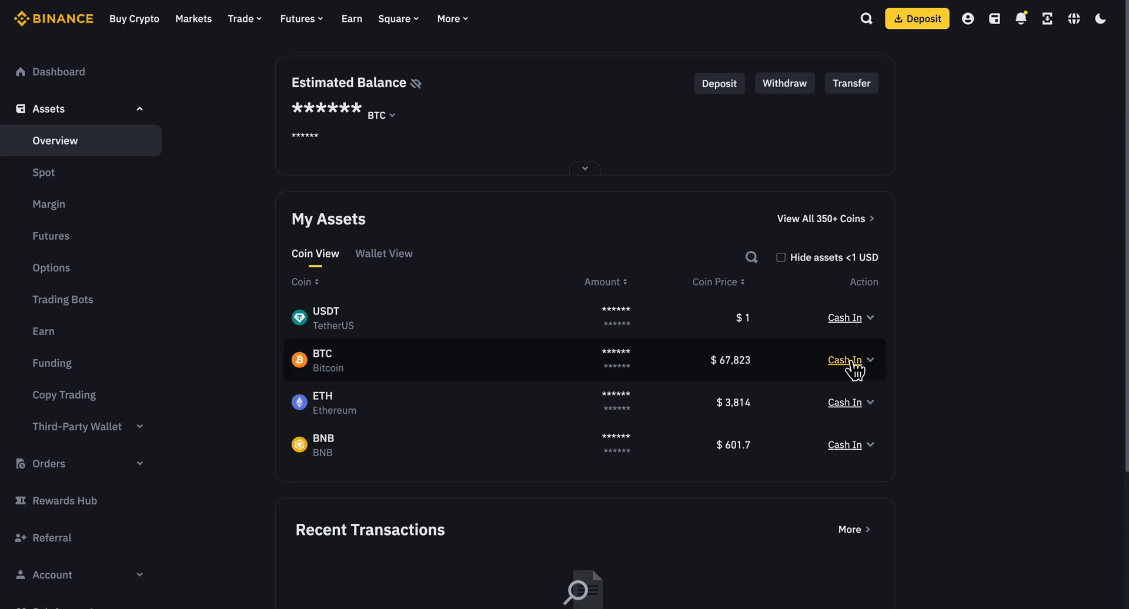
pyautogui.scroll(-3)
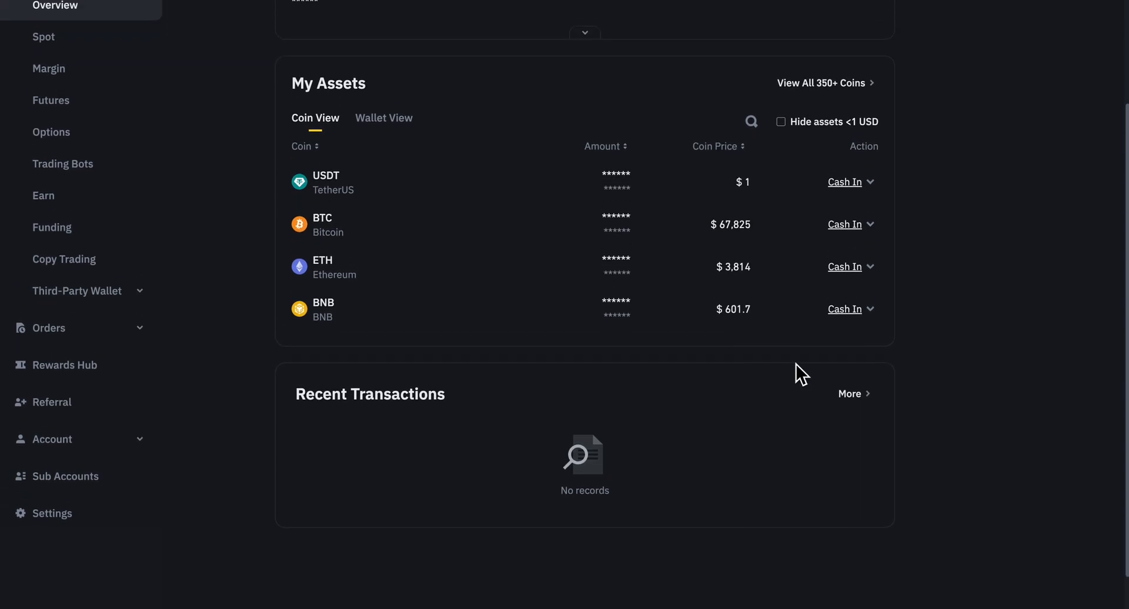
pyautogui.scroll(3)
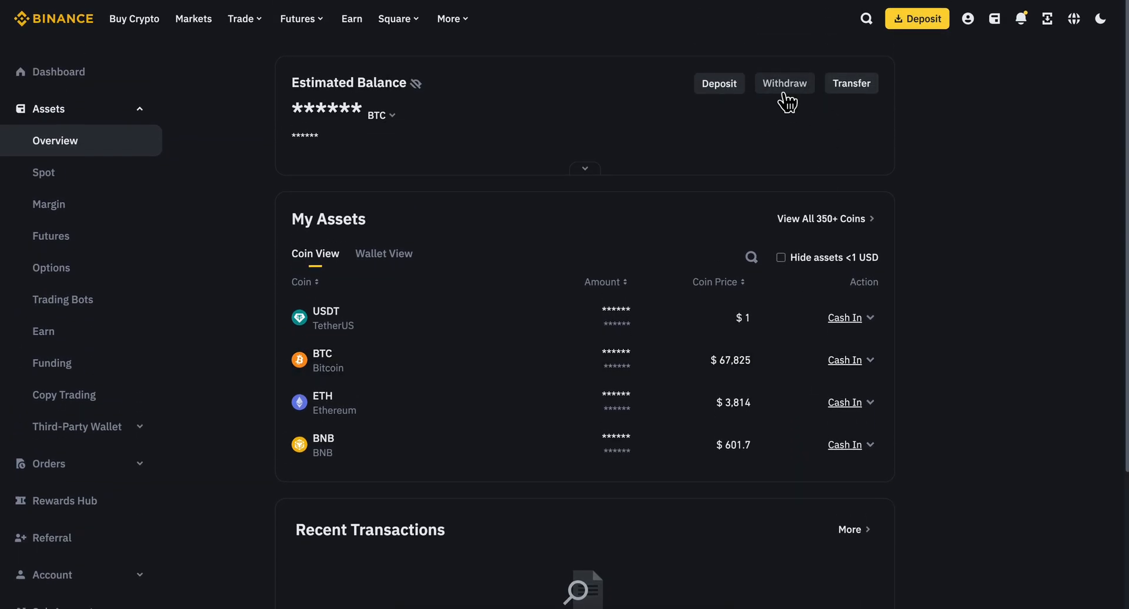
pyautogui.click(785, 82)
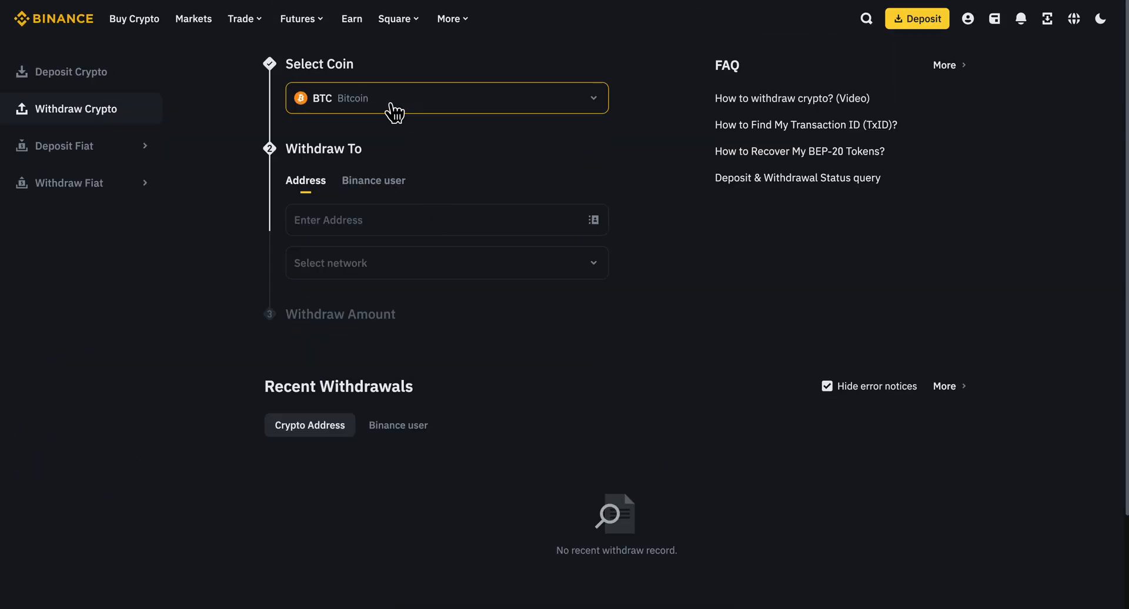
# Step: Change the withdrawal coin from BTC to SOL (Solana)
pyautogui.click(447, 98)
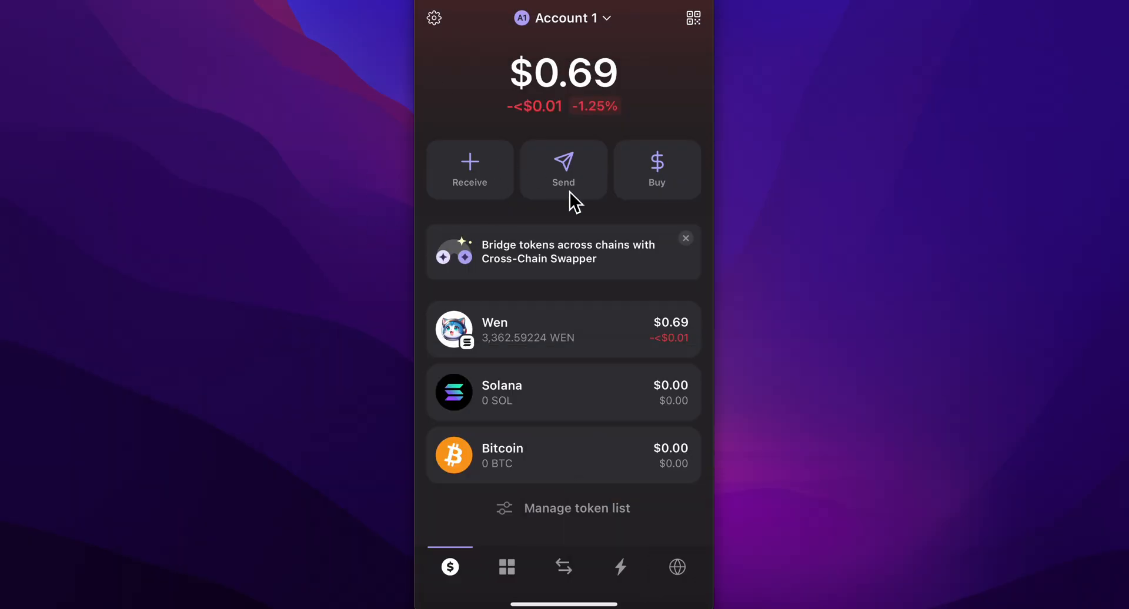
pyautogui.moveTo(540, 408)
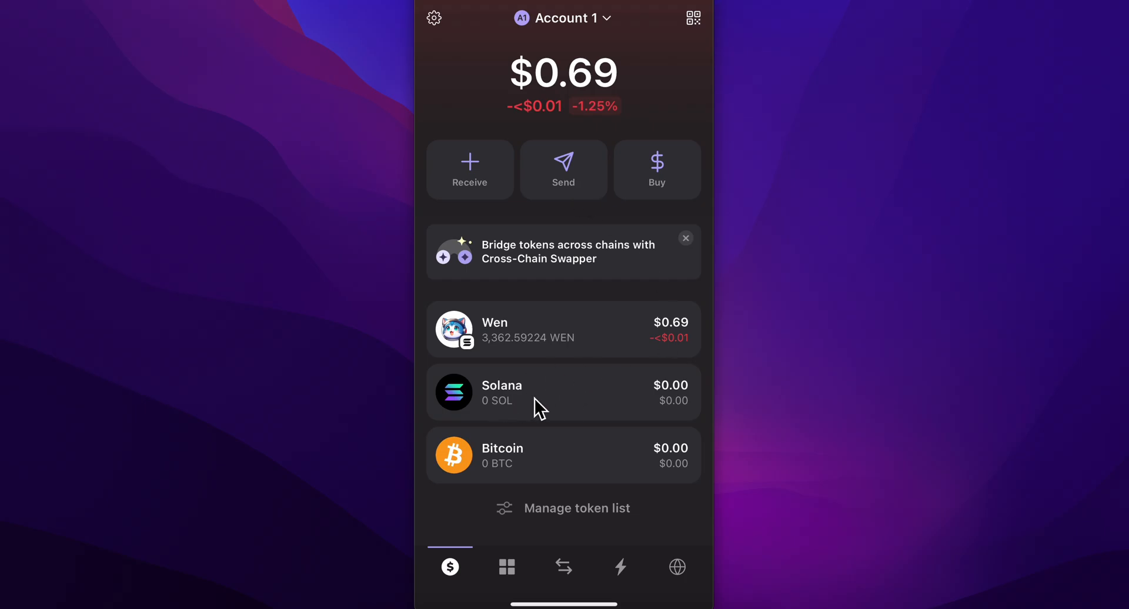
# Step: Show the Phantom wallet's receive addresses for Solana, Ethereum, Polygon and Bitcoin
pyautogui.click(469, 171)
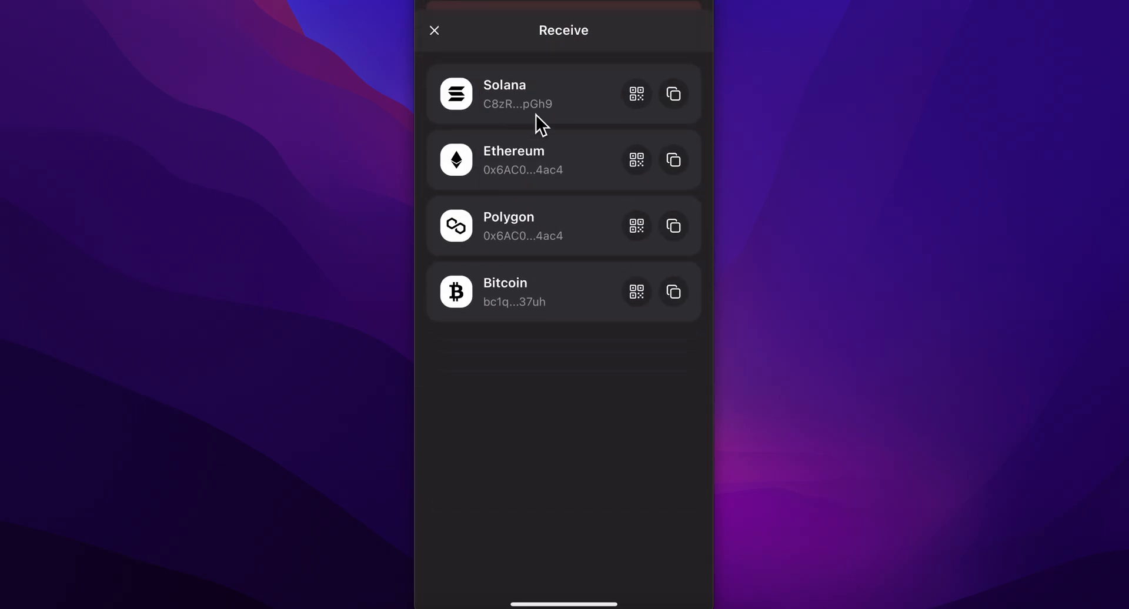
pyautogui.moveTo(614, 227)
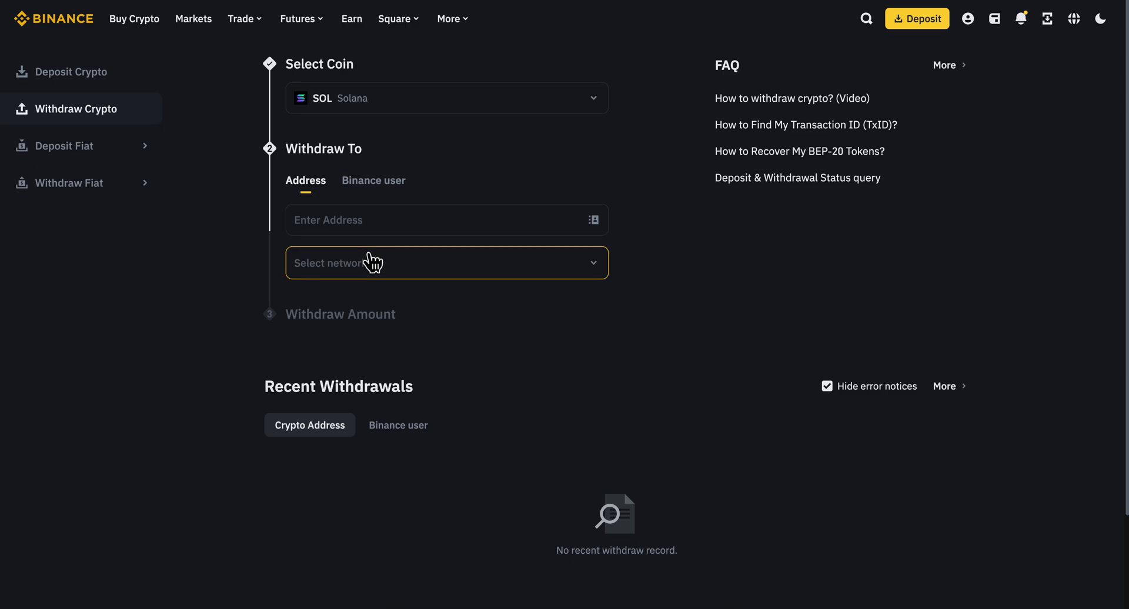
pyautogui.moveTo(328, 346)
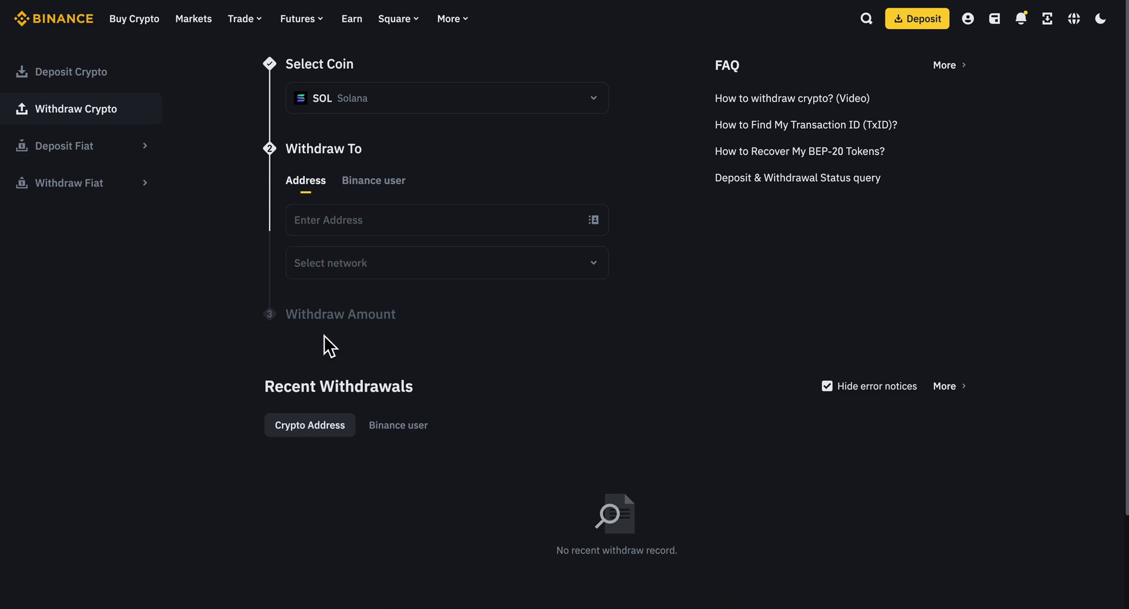
pyautogui.moveTo(414, 330)
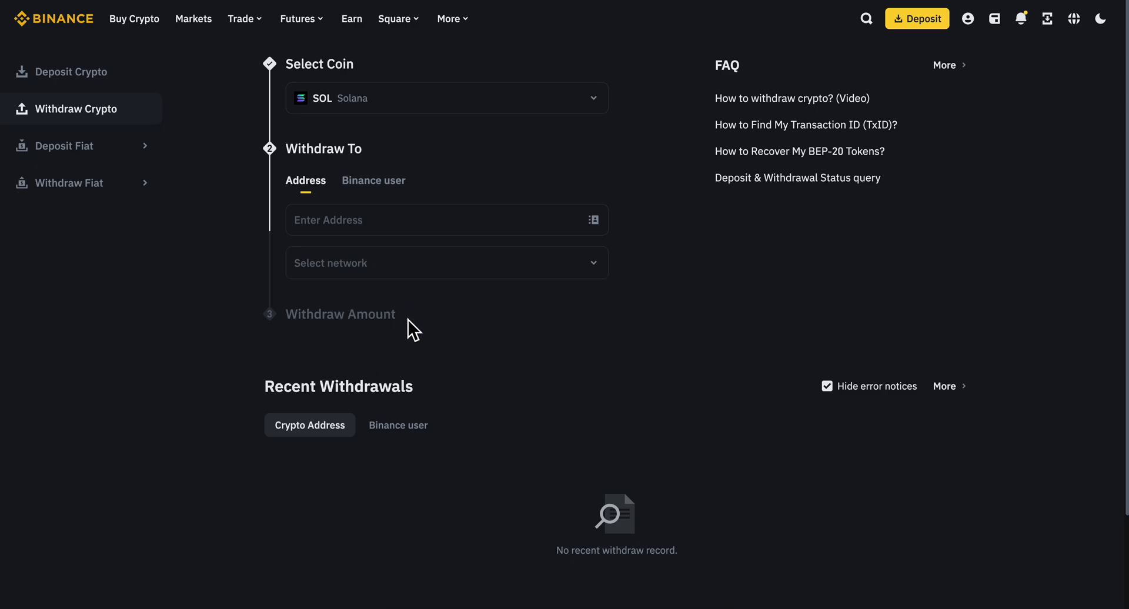